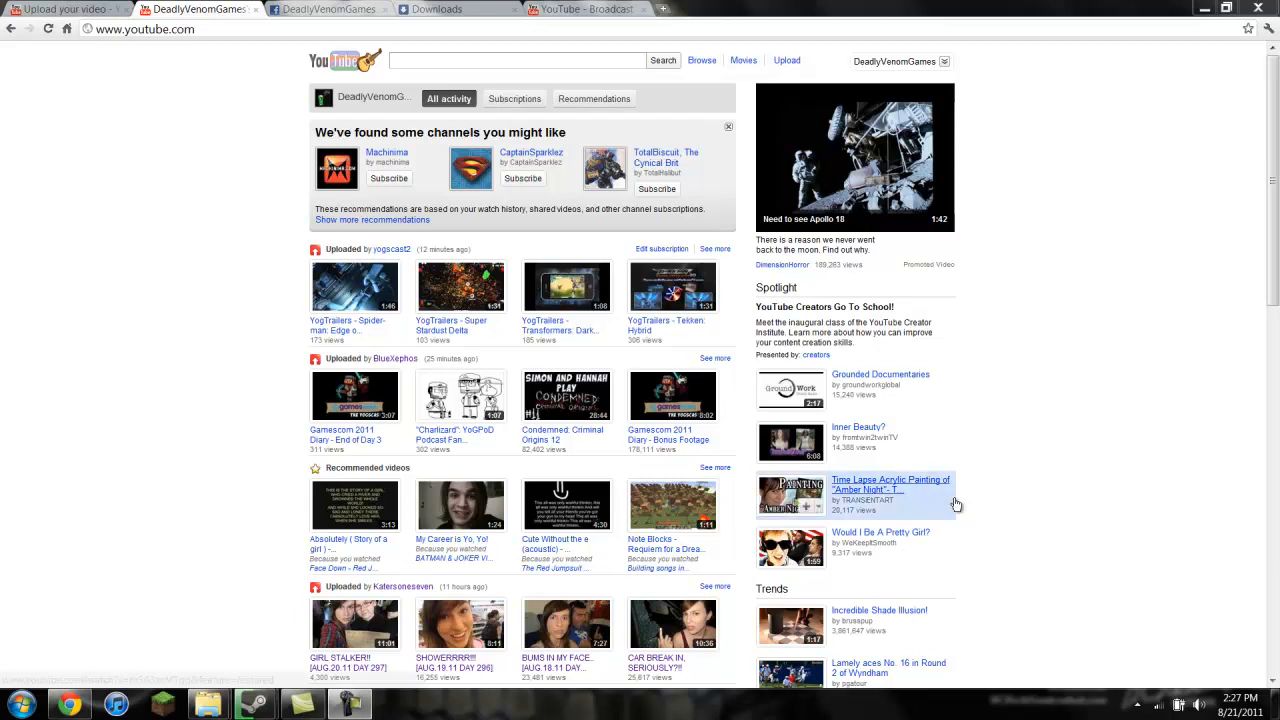
mouse_move(1048, 452)
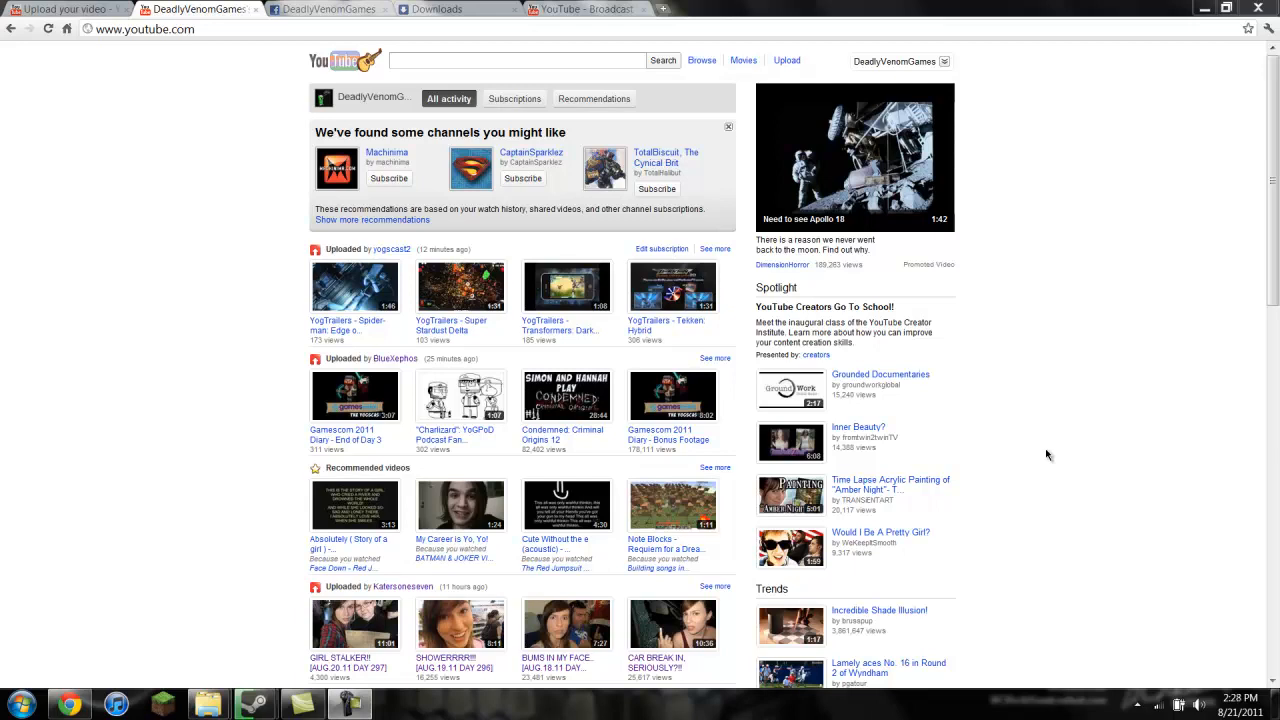
mouse_move(1086, 420)
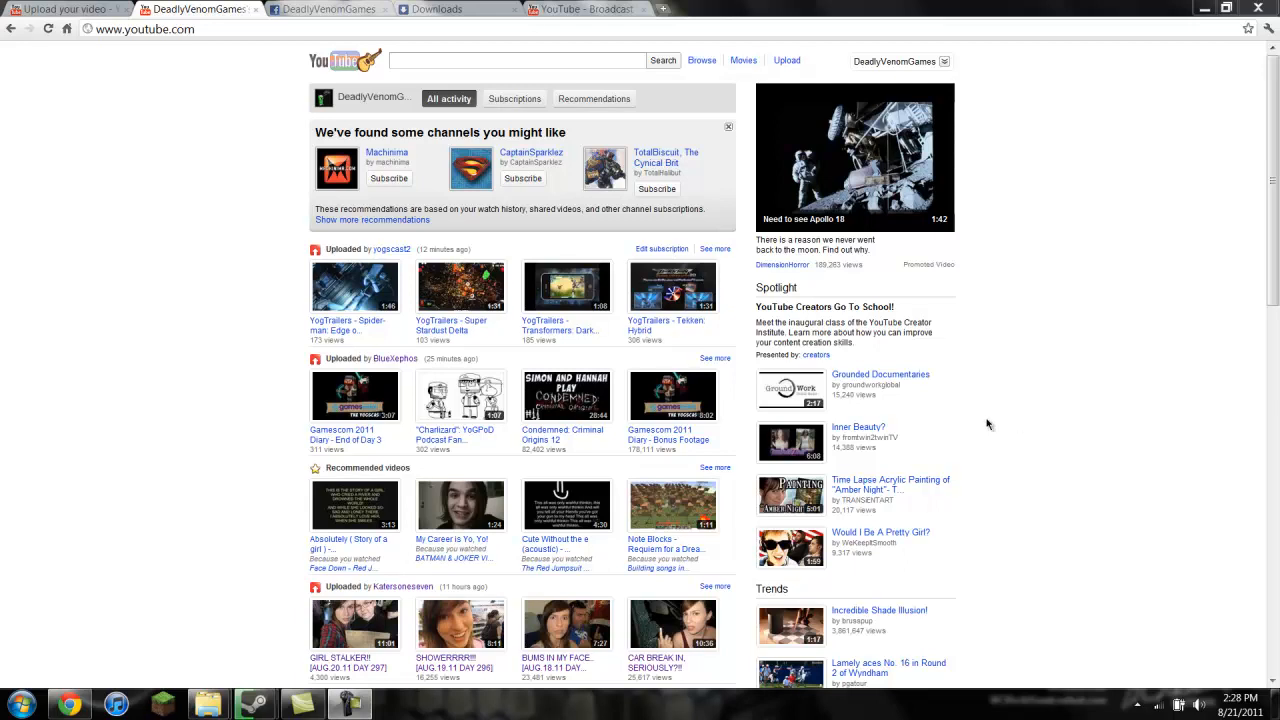
mouse_move(196, 292)
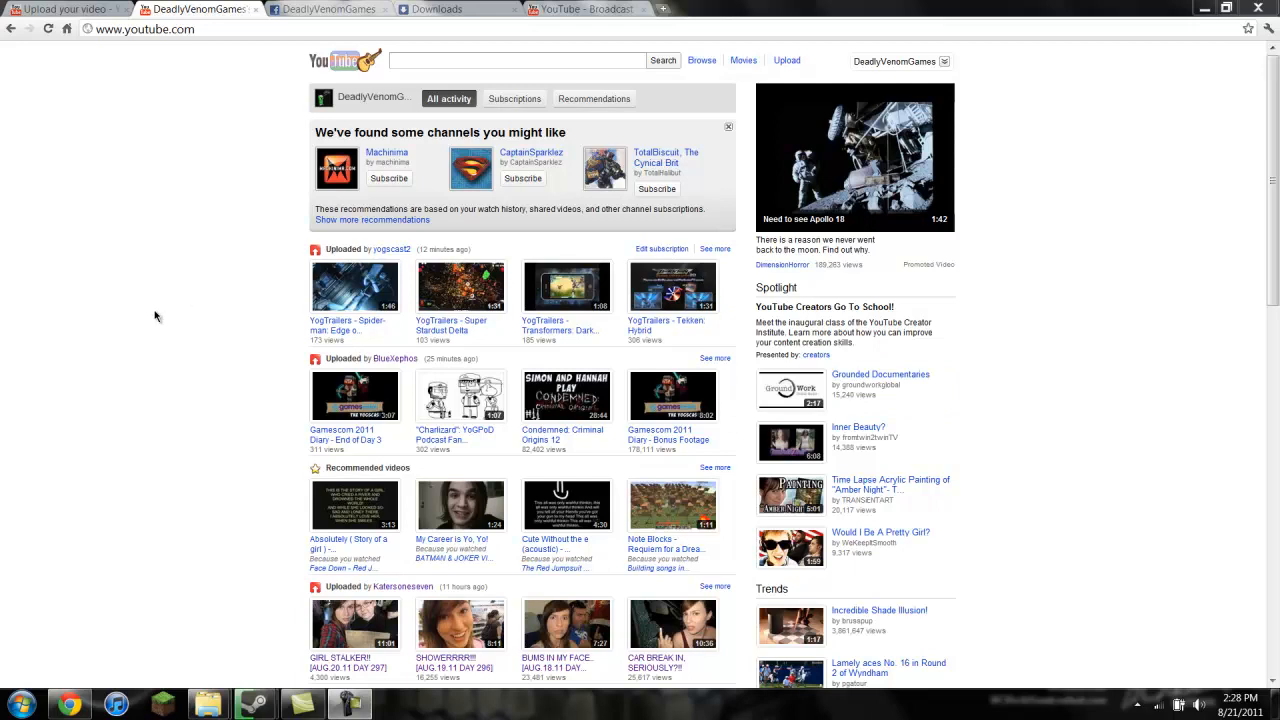
mouse_move(244, 264)
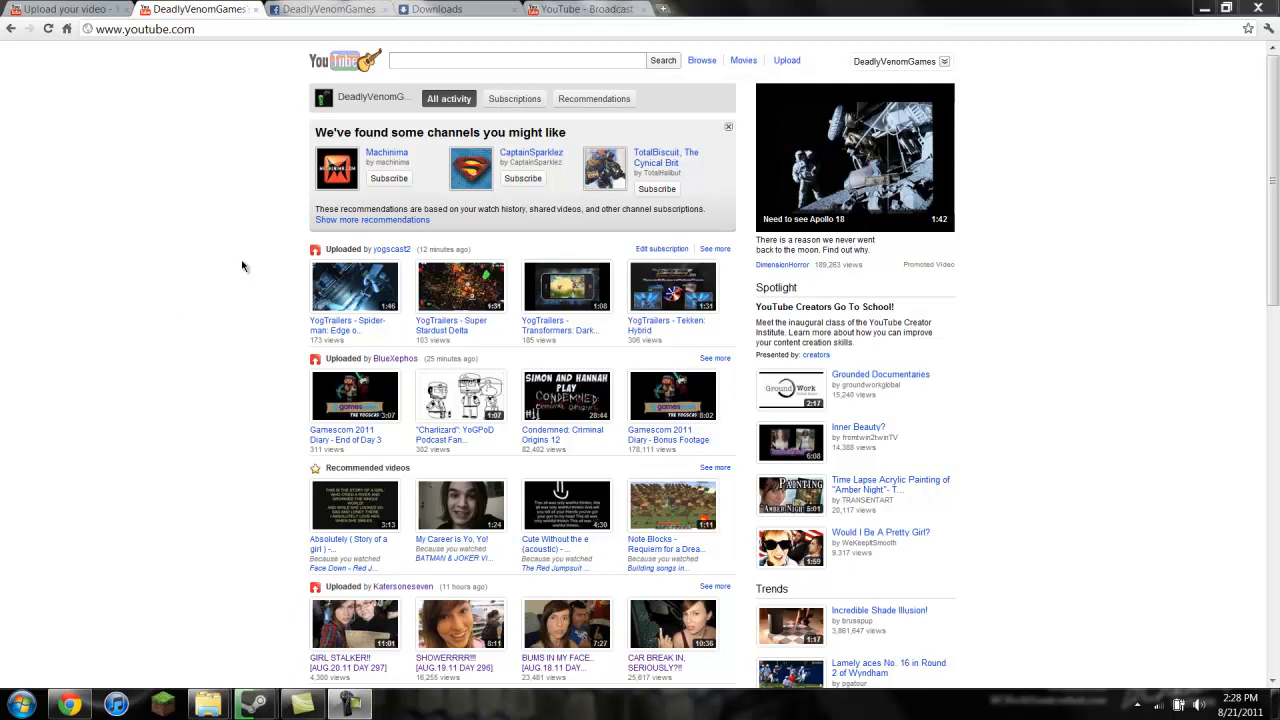
Navigate from Start search (%appdata) into the .minecraft saves folder.
left_click(18, 696)
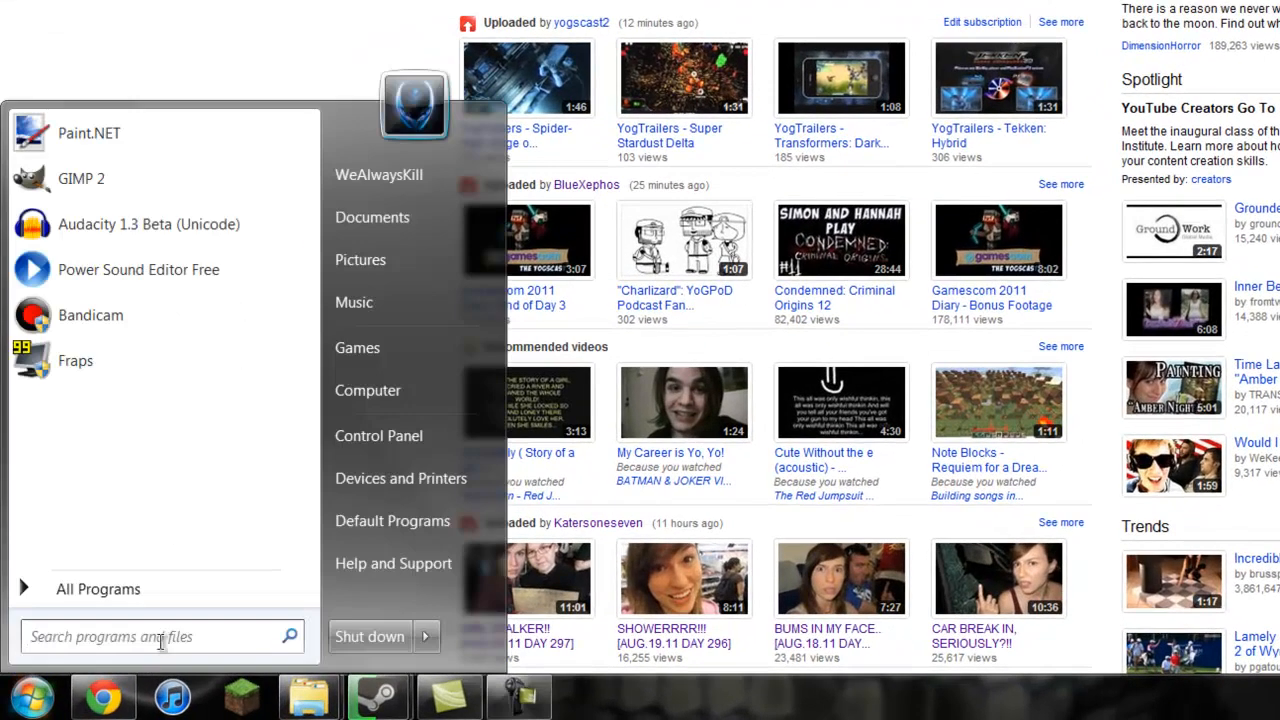
type("%app")
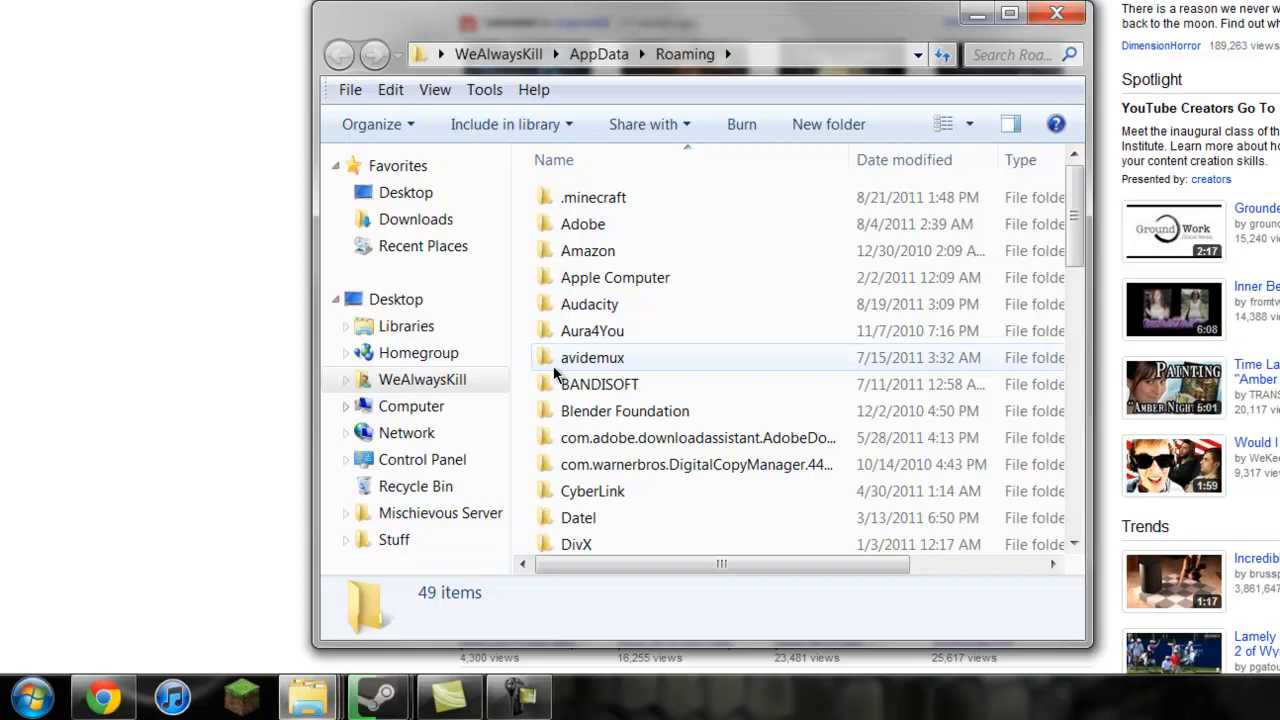
mouse_move(592, 198)
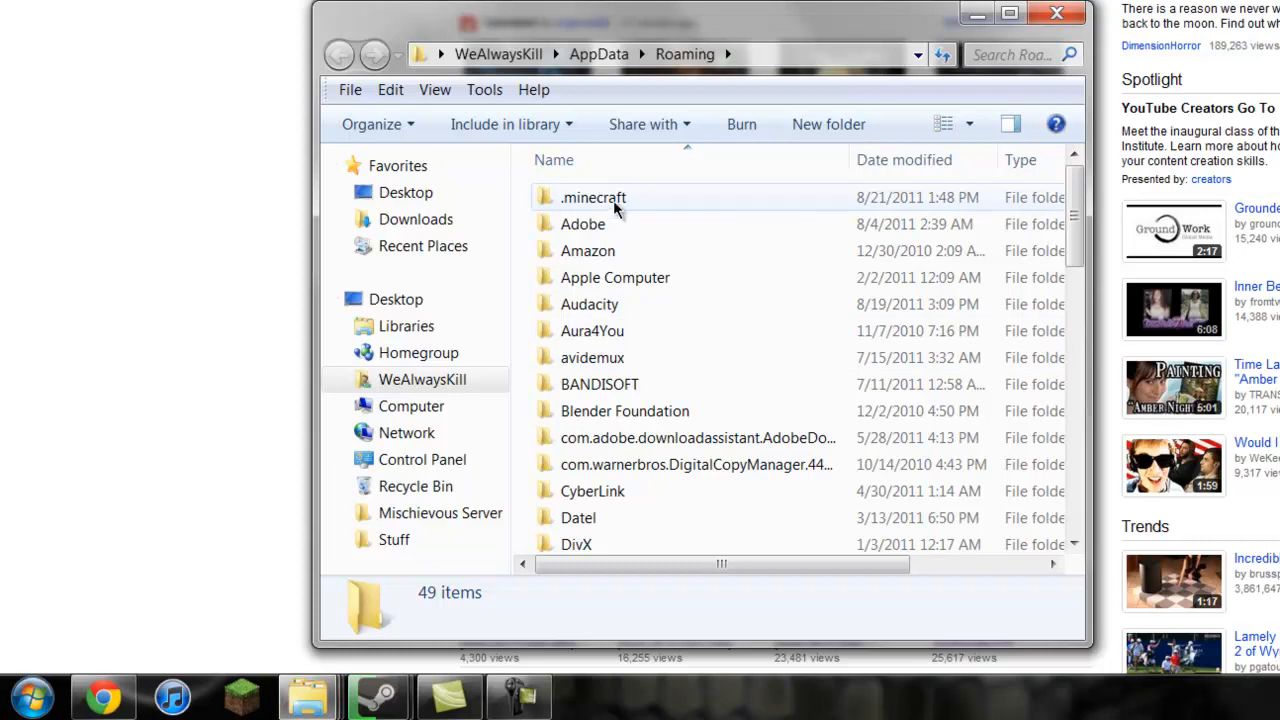
double_click(592, 198)
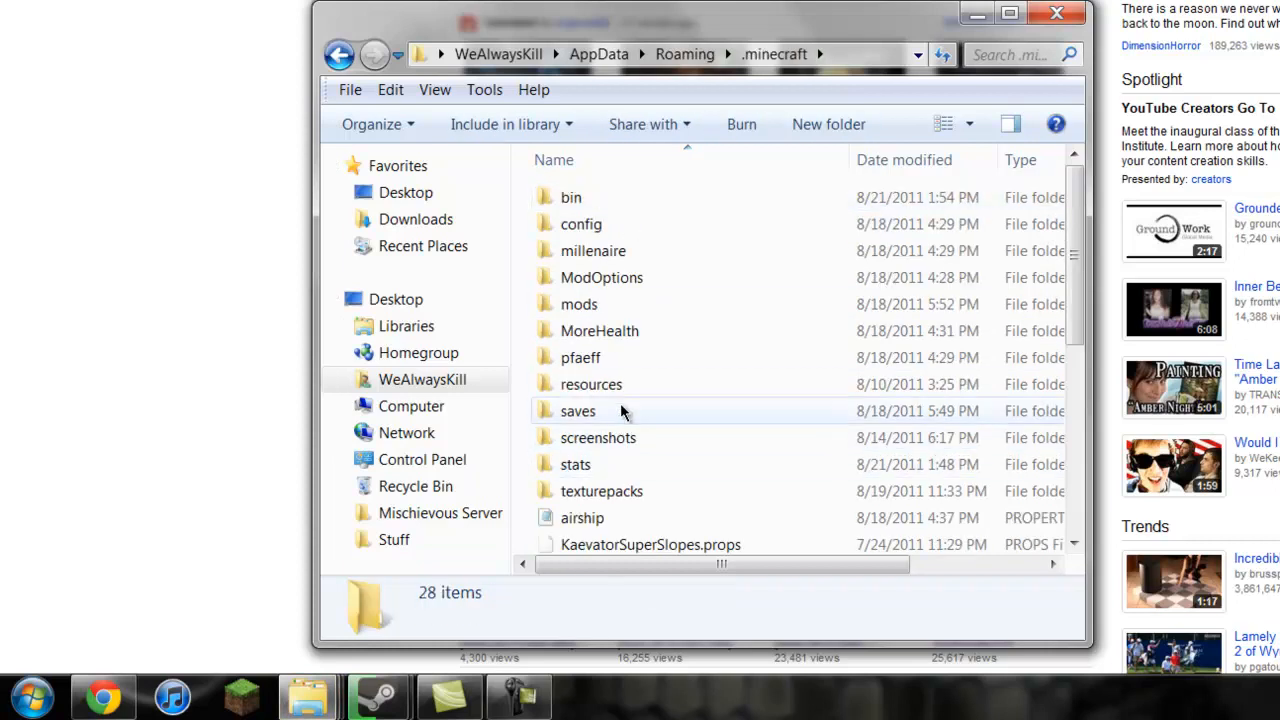
double_click(578, 412)
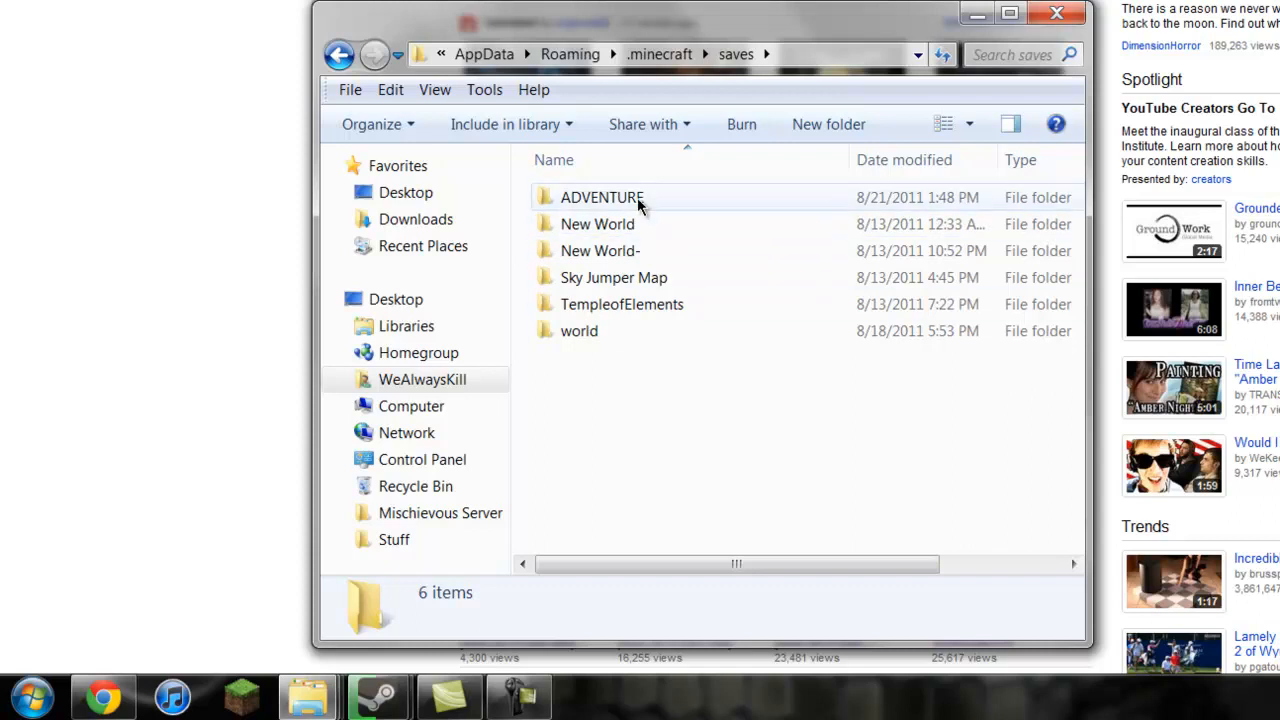
Copy the ADVENTURE world folder from the saves list.
right_click(602, 198)
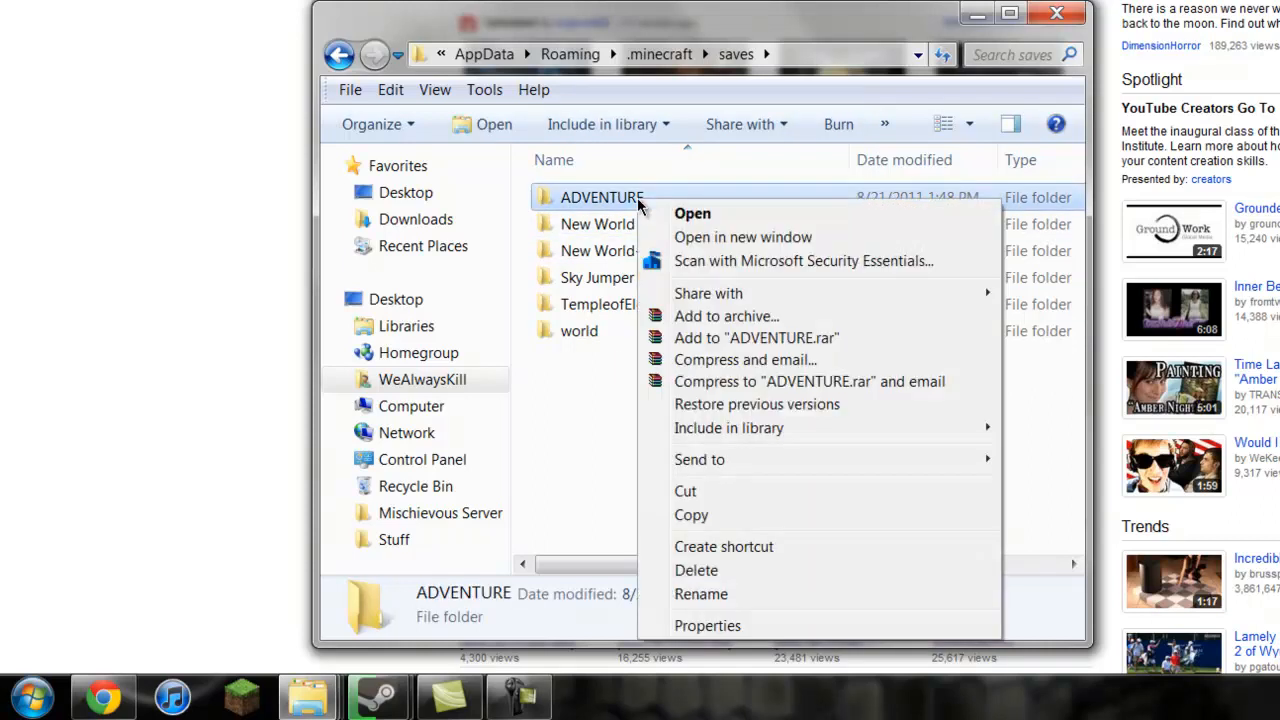
left_click(456, 230)
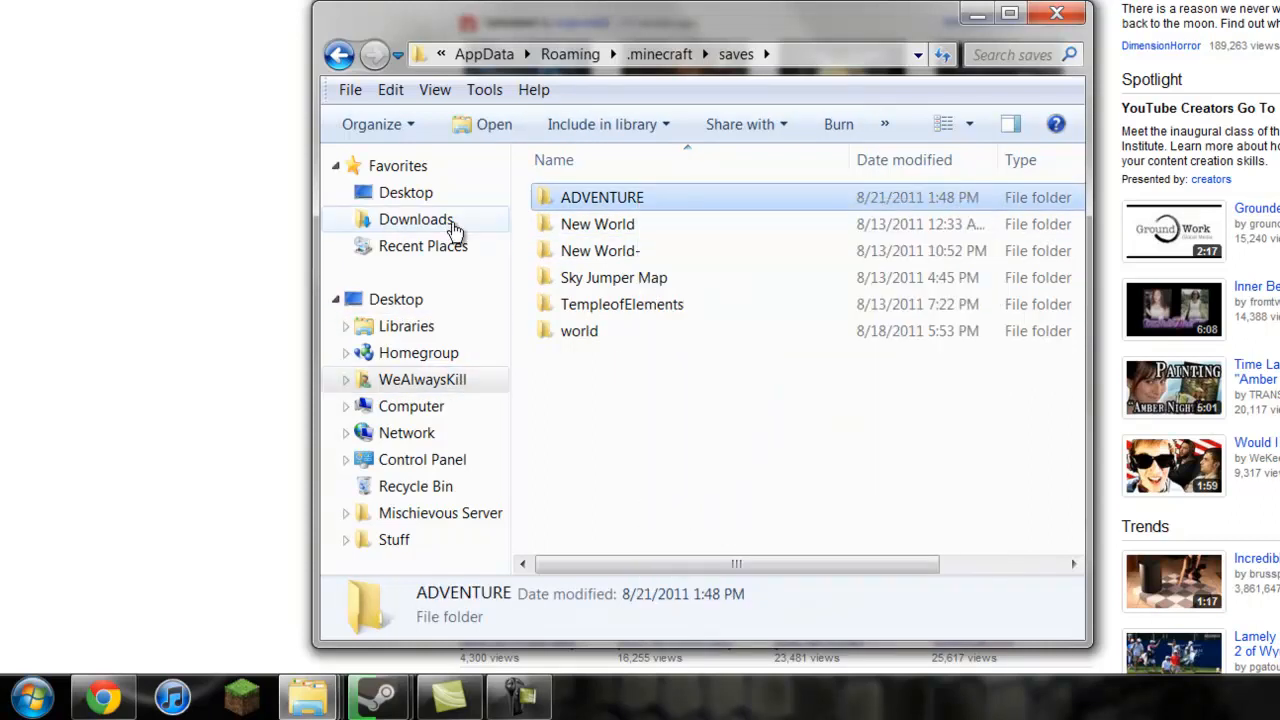
Delete the two zip archives from Downloads, sending them to the Recycle Bin.
left_click(416, 218)
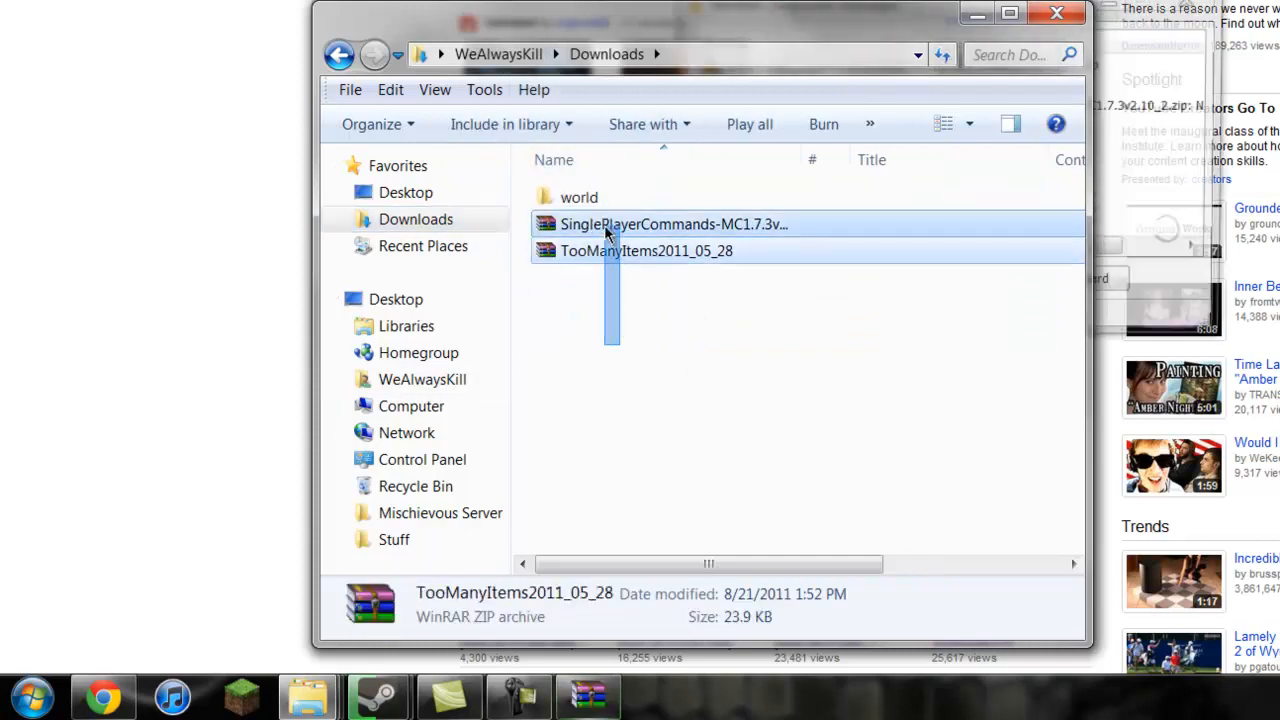
key("Delete")
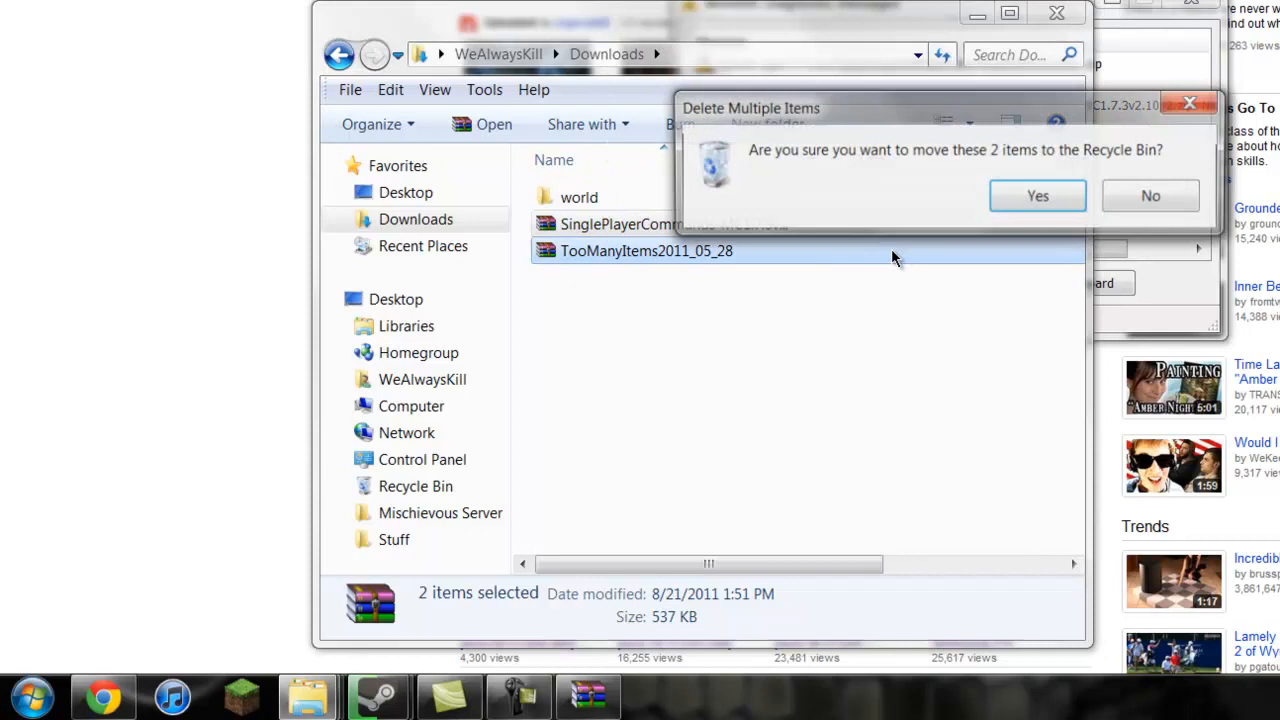
left_click(1036, 196)
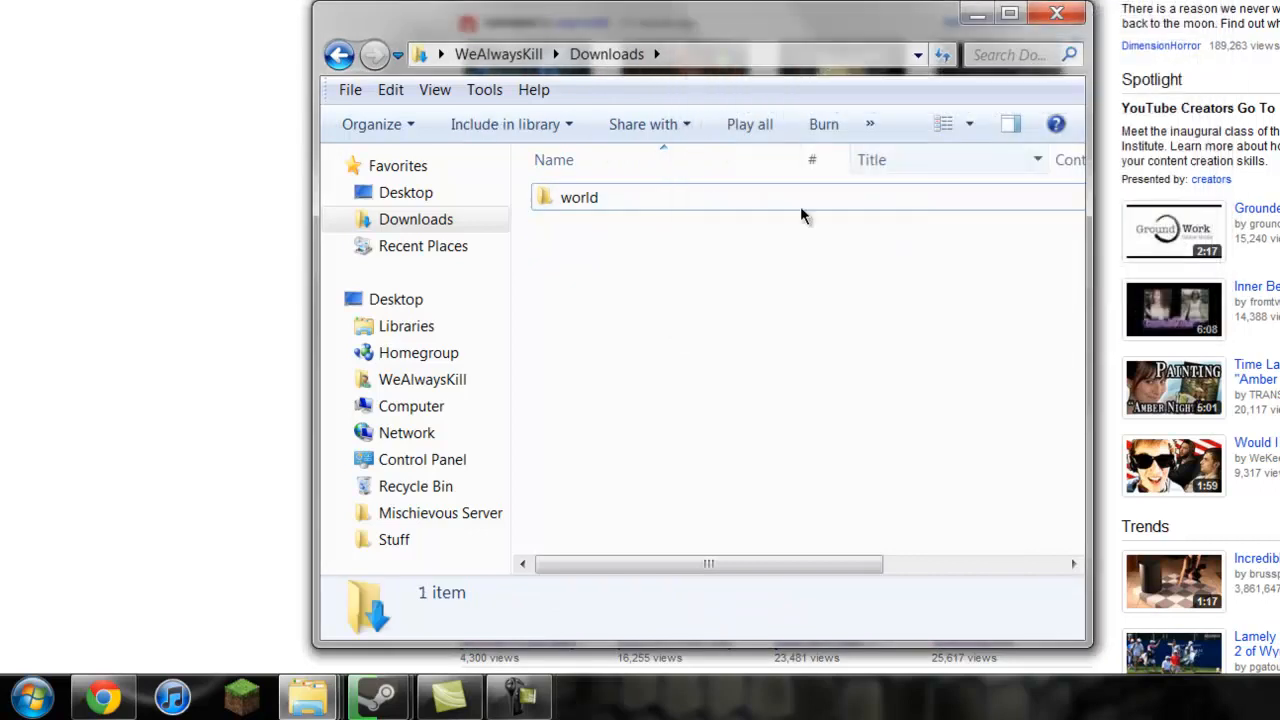
Paste the copied ADVENTURE world folder into Downloads beside world.
right_click(808, 216)
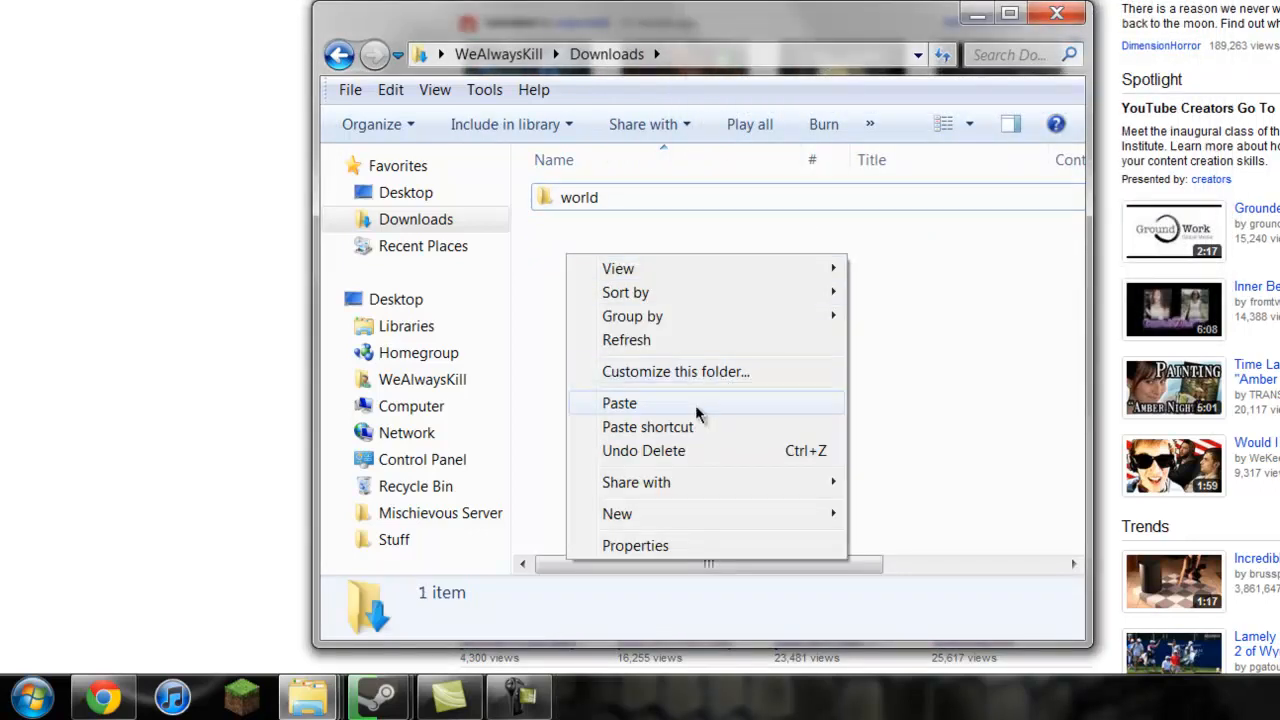
left_click(620, 402)
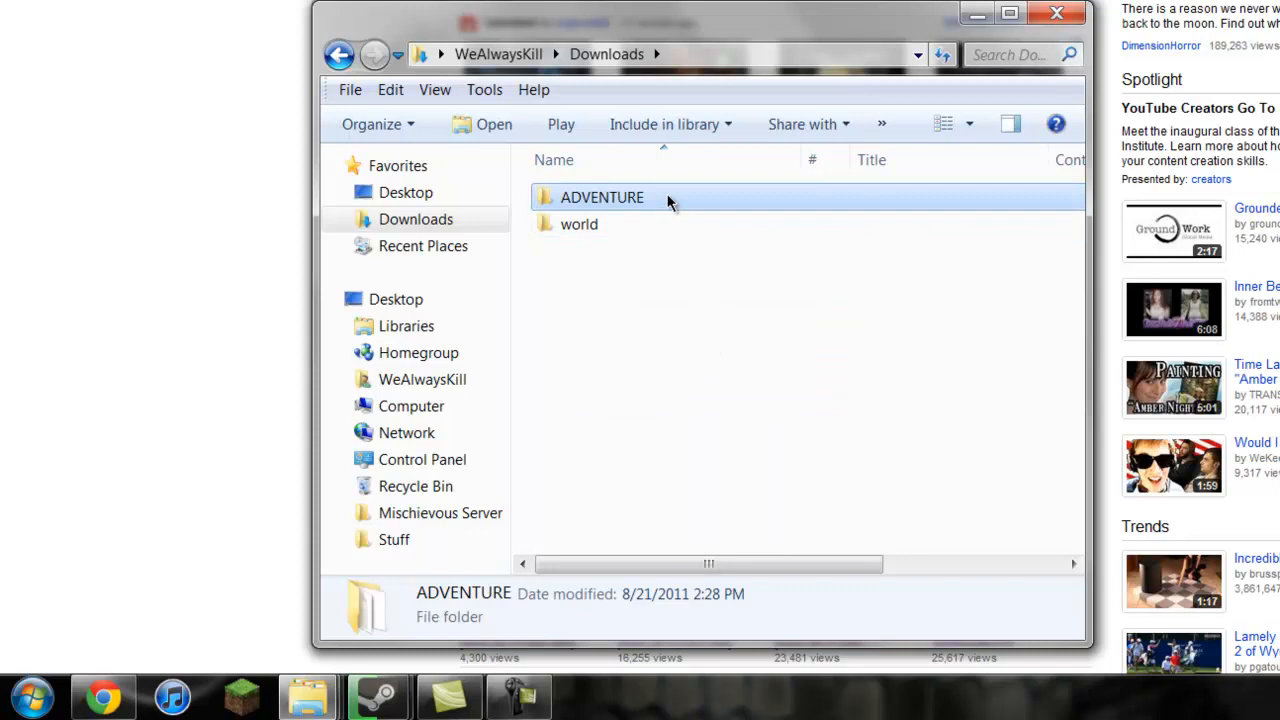
mouse_move(640, 198)
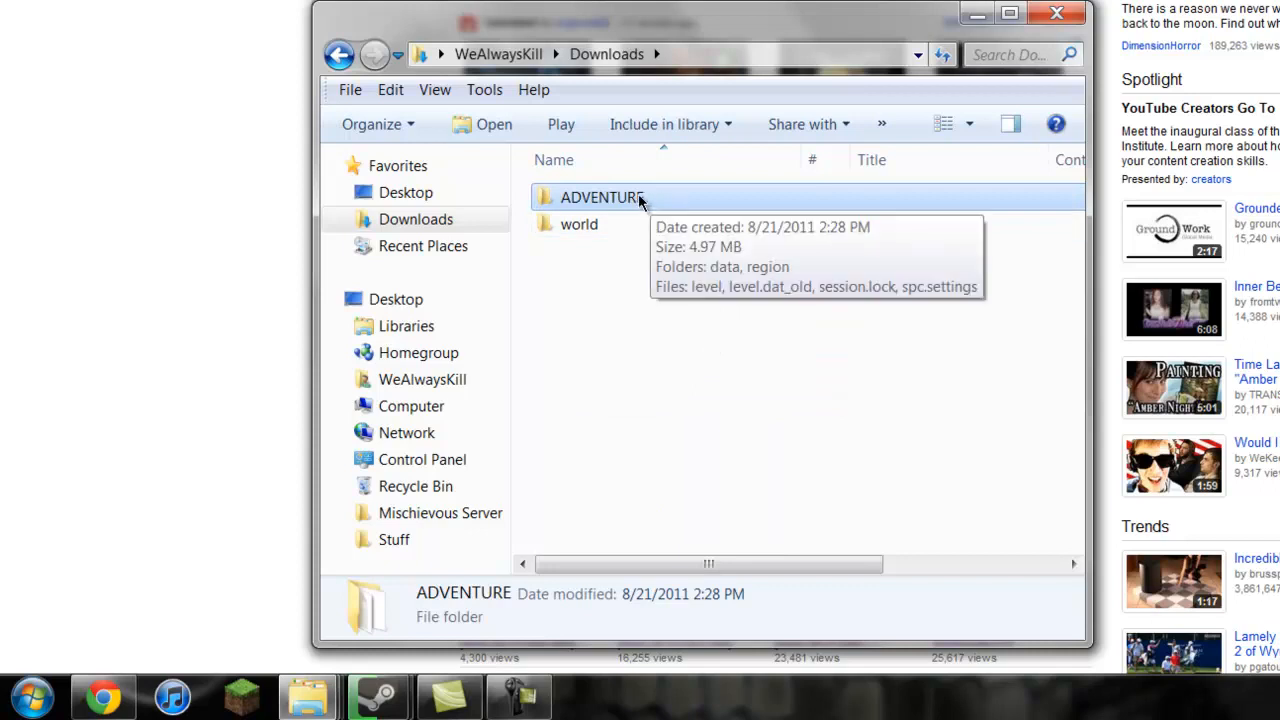
Compress the ADVENTURE folder into a zip archive via Send to > Compressed folder.
right_click(602, 198)
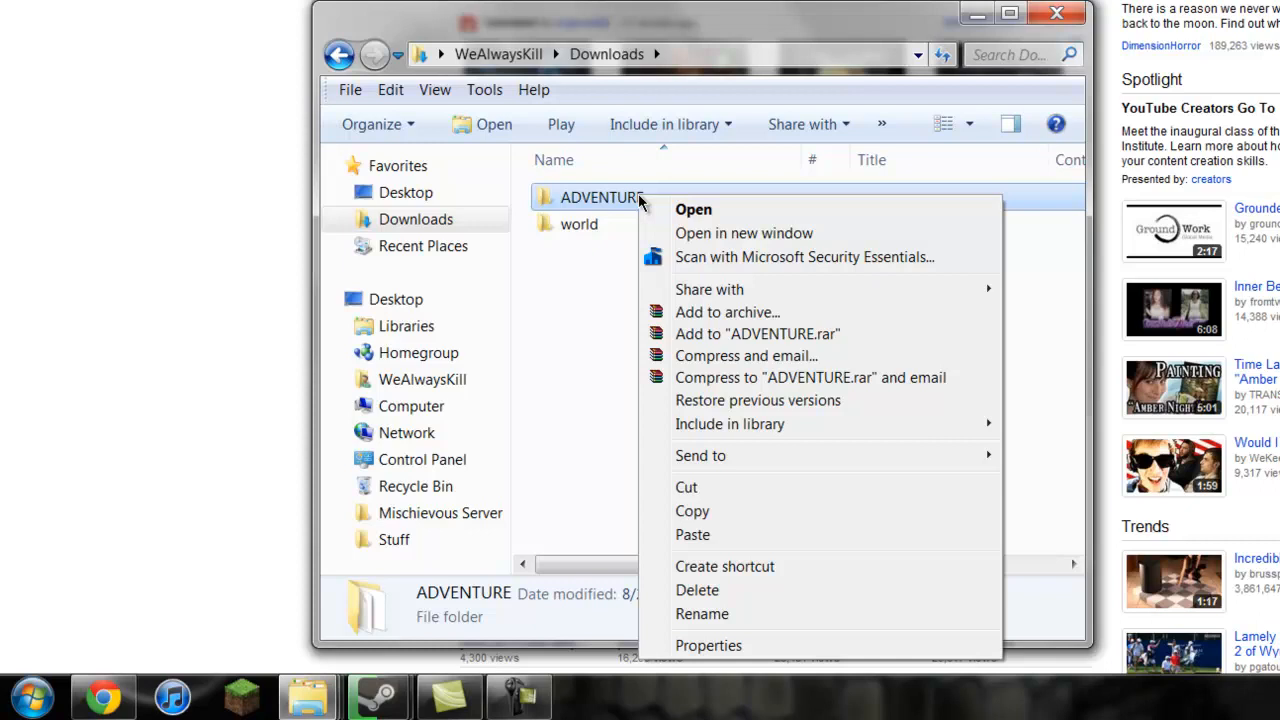
mouse_move(700, 456)
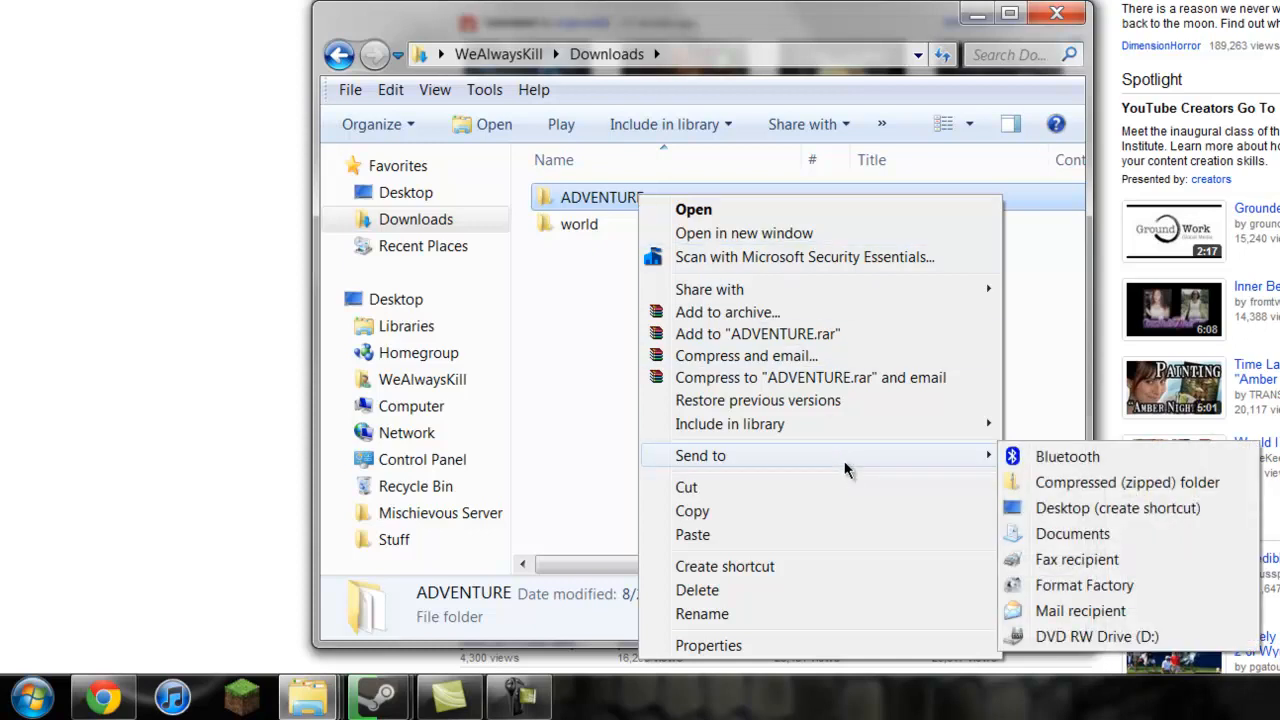
mouse_move(870, 456)
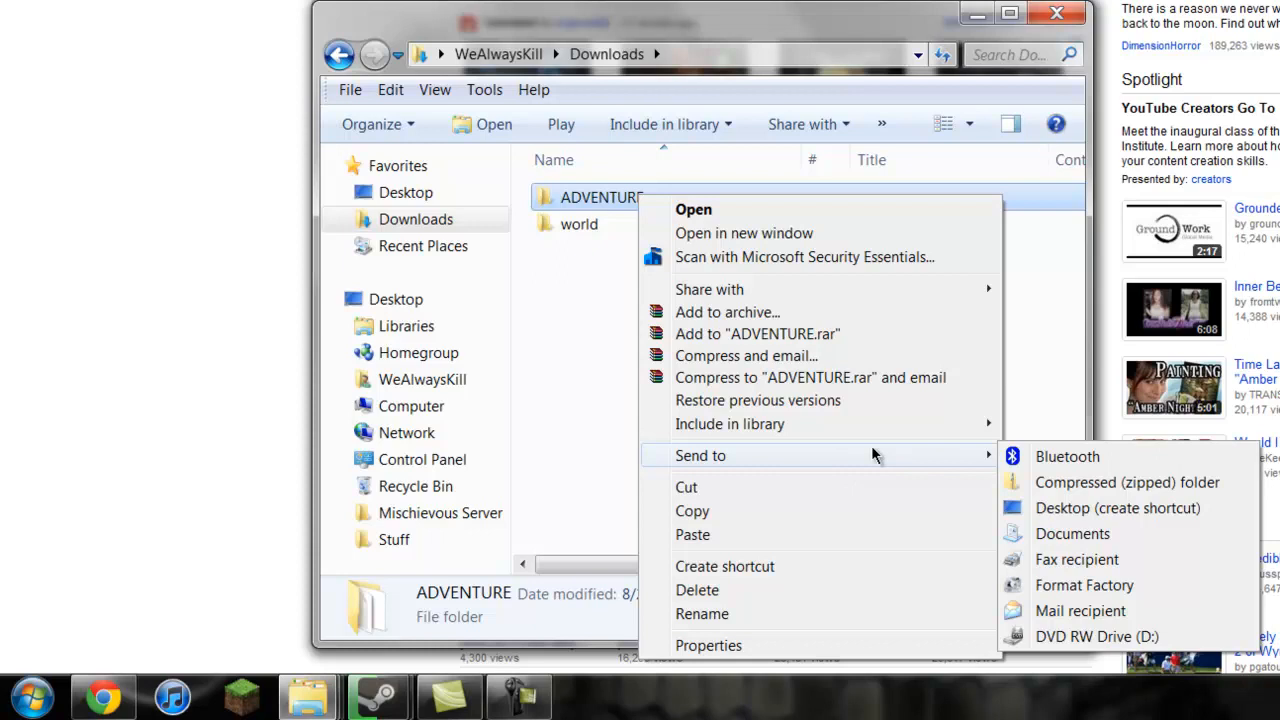
mouse_move(1128, 482)
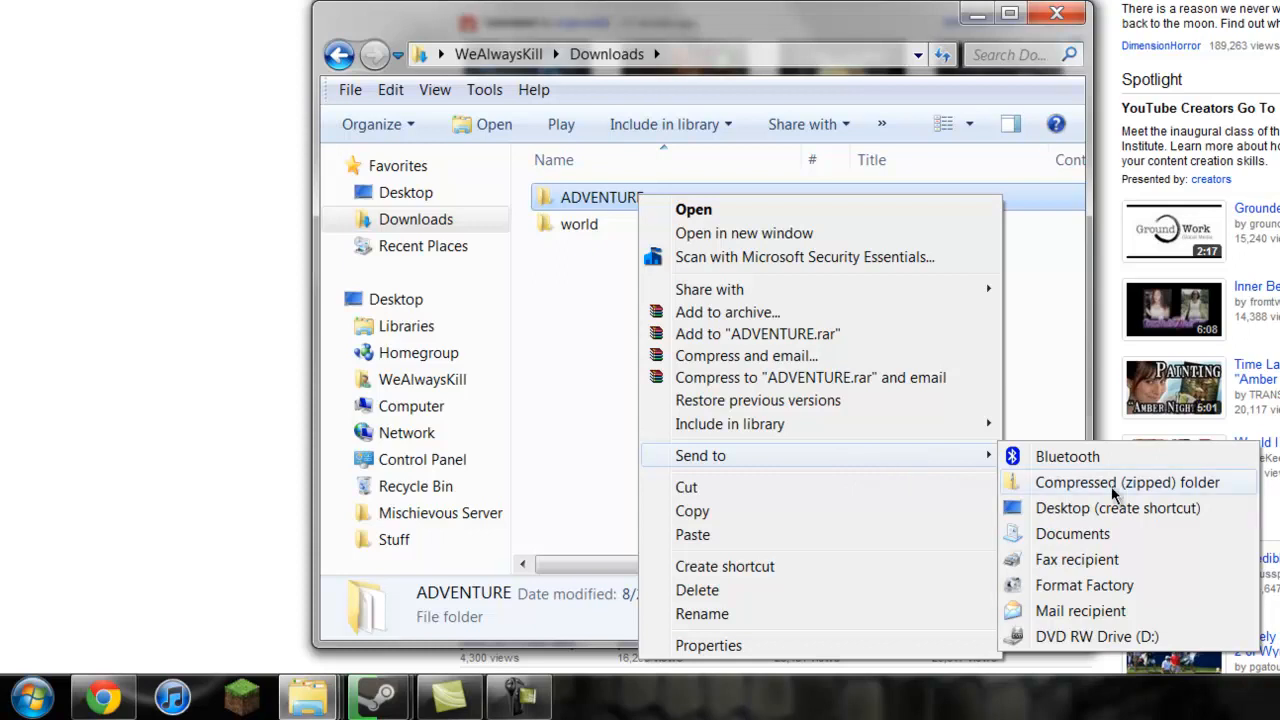
left_click(1128, 482)
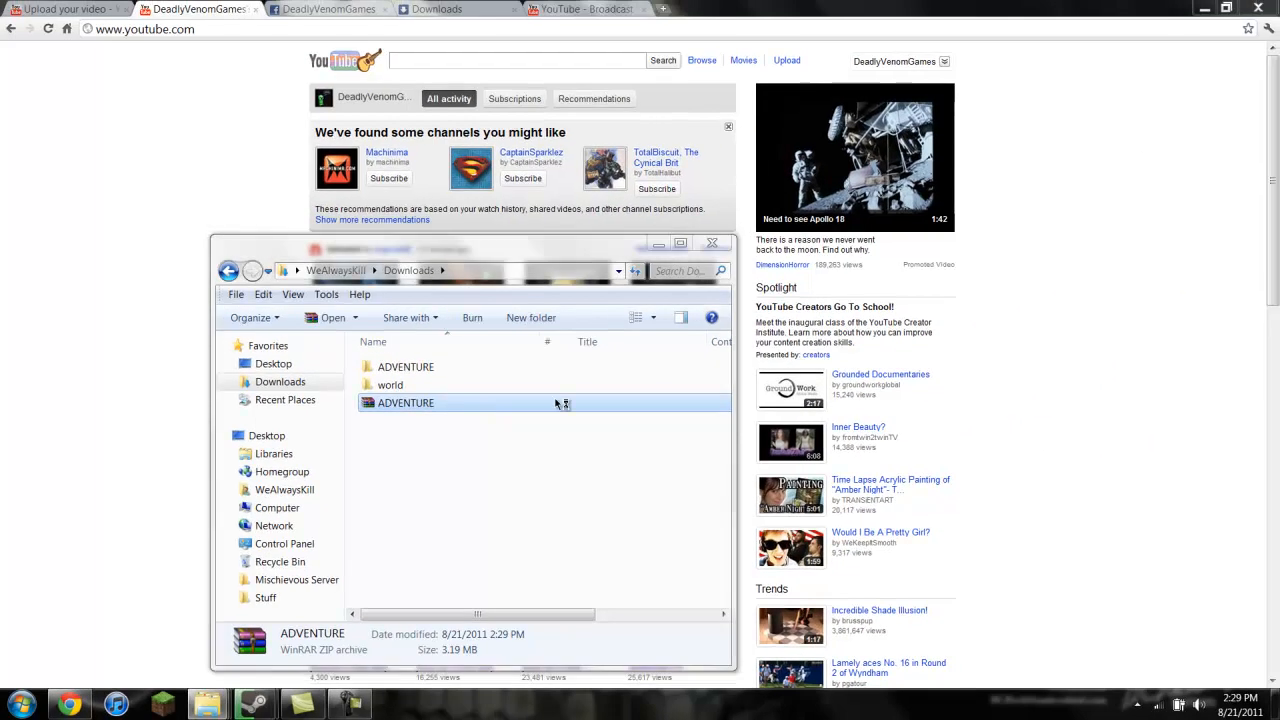
double_click(404, 402)
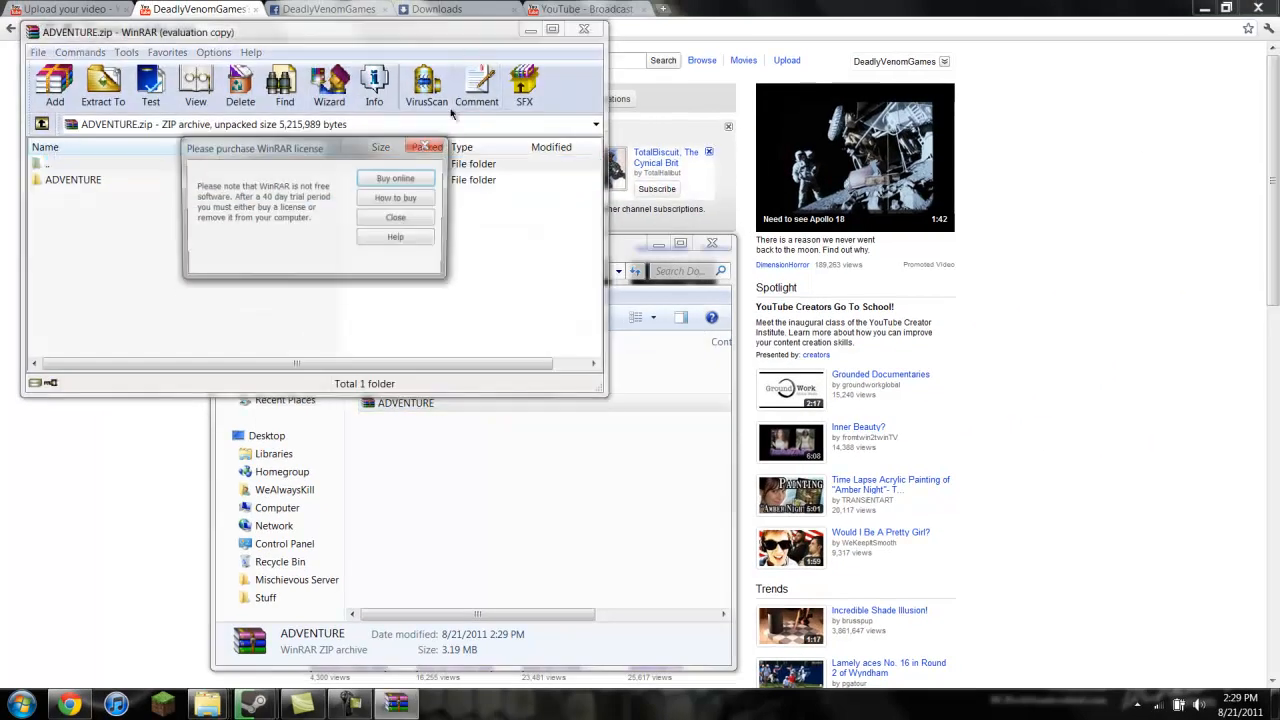
left_click(396, 216)
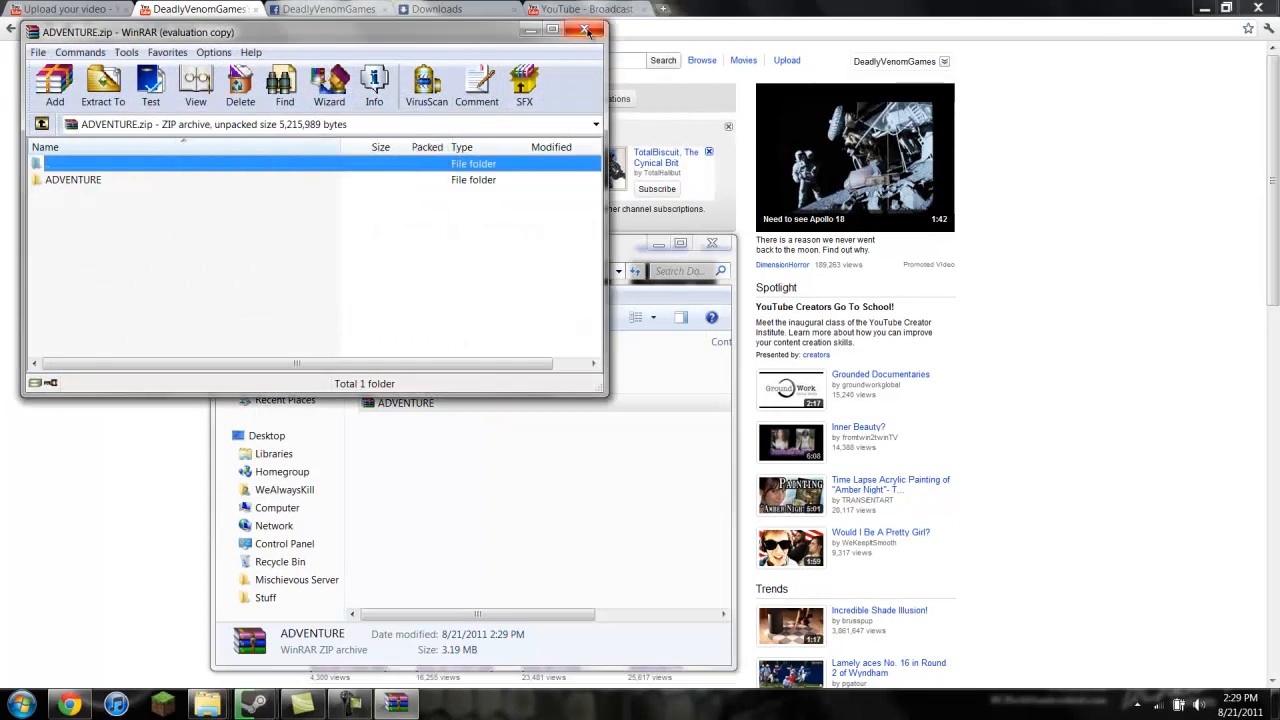
left_click(588, 32)
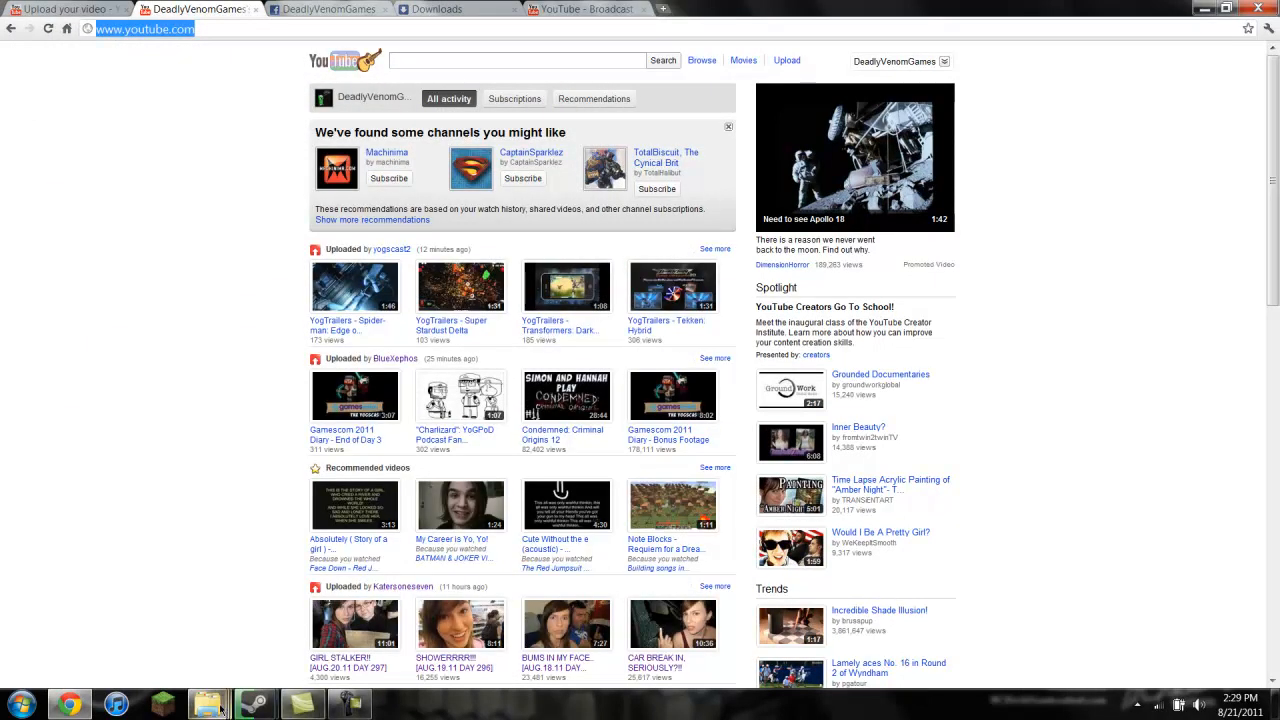
left_click(208, 704)
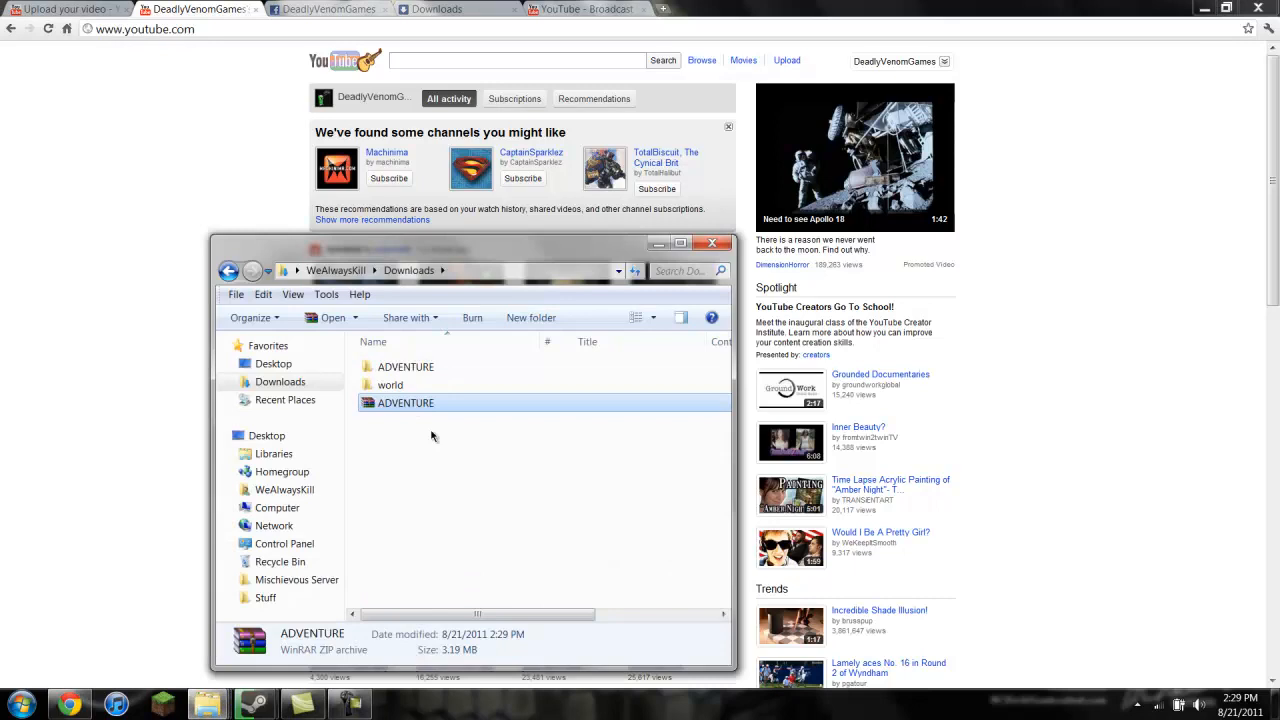
mouse_move(440, 404)
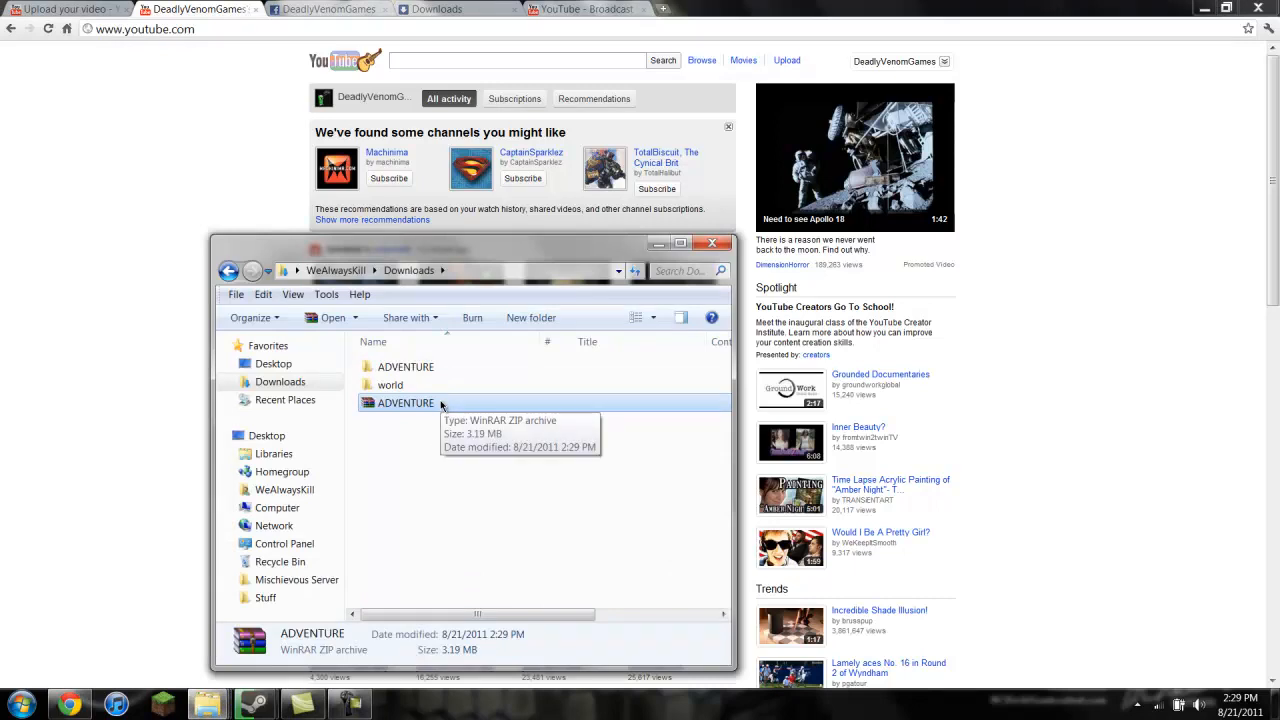
mouse_move(392, 384)
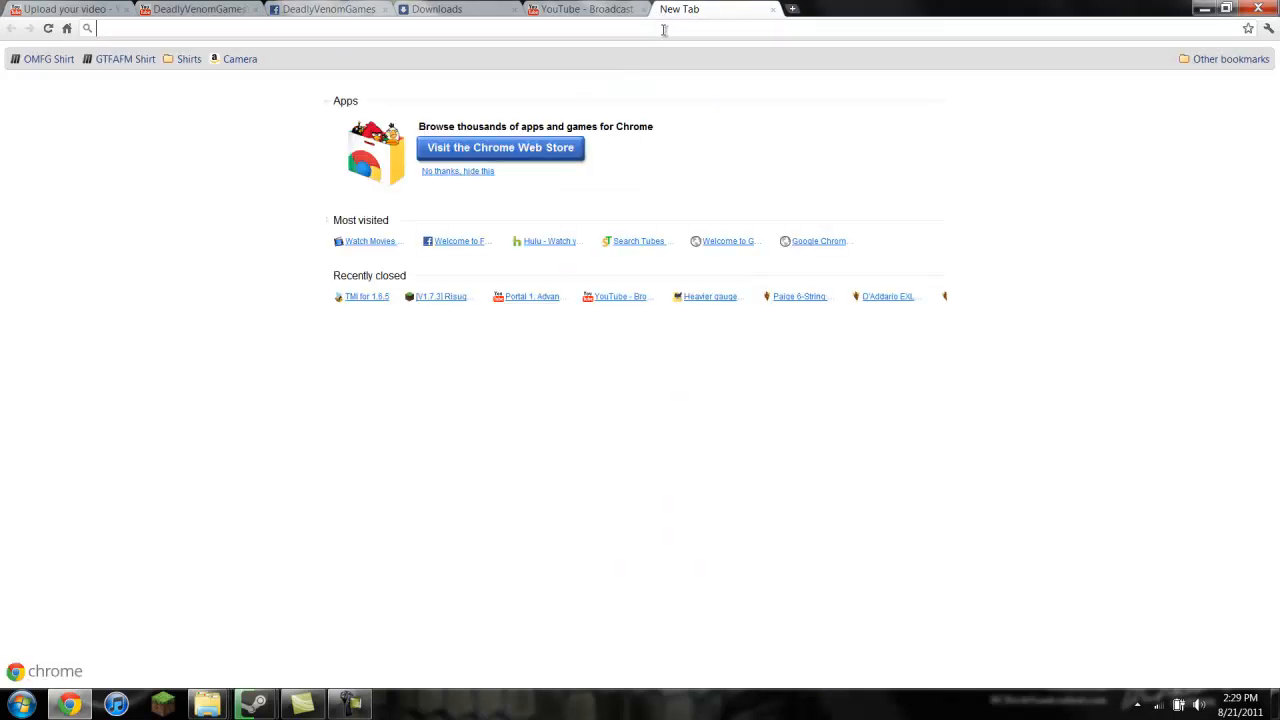
Go to filemail.com in a new tab to reach its large-file send form.
type("filemau")
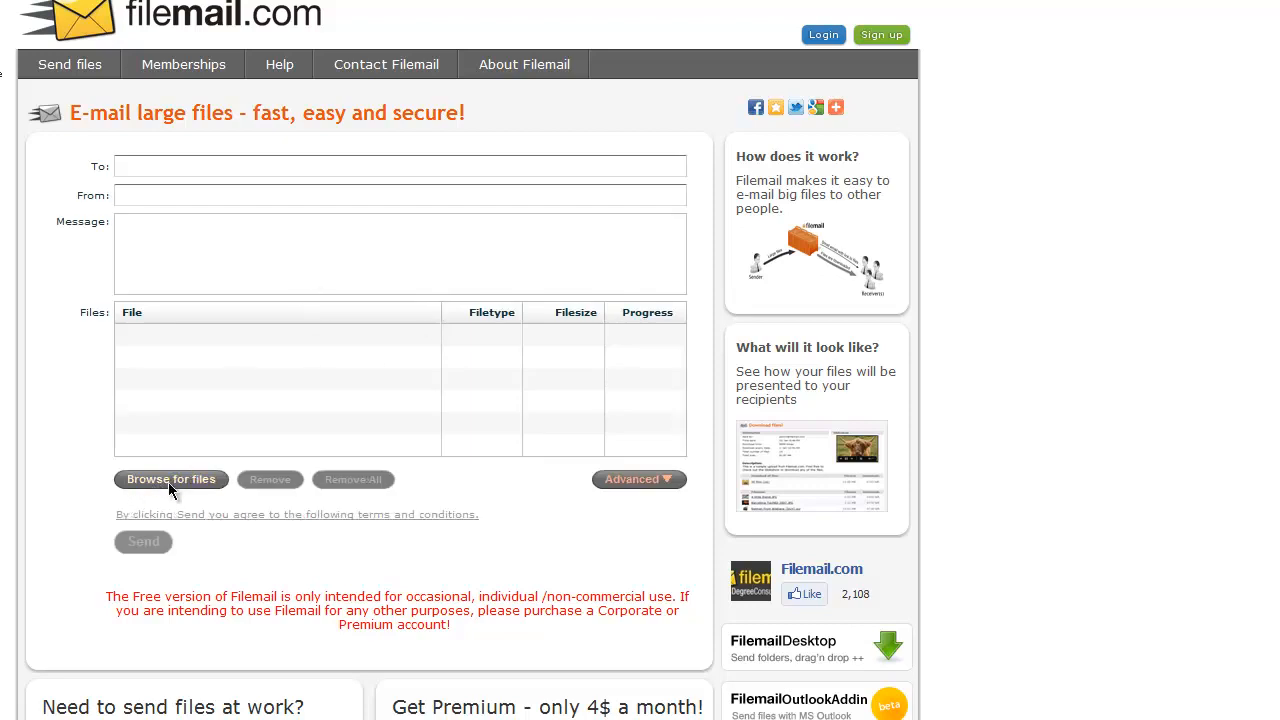
Attach ADVENTURE.zip (about 3.2 MB) from Downloads to the Filemail form.
left_click(172, 480)
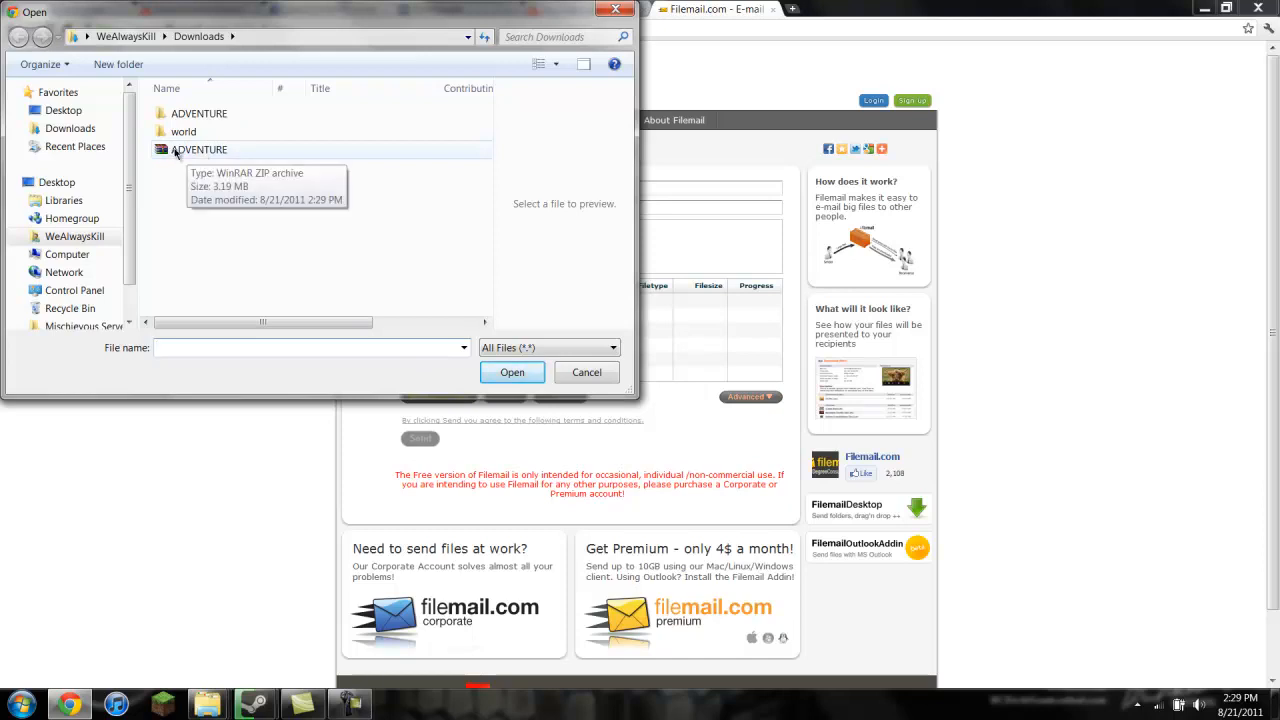
left_click(512, 372)
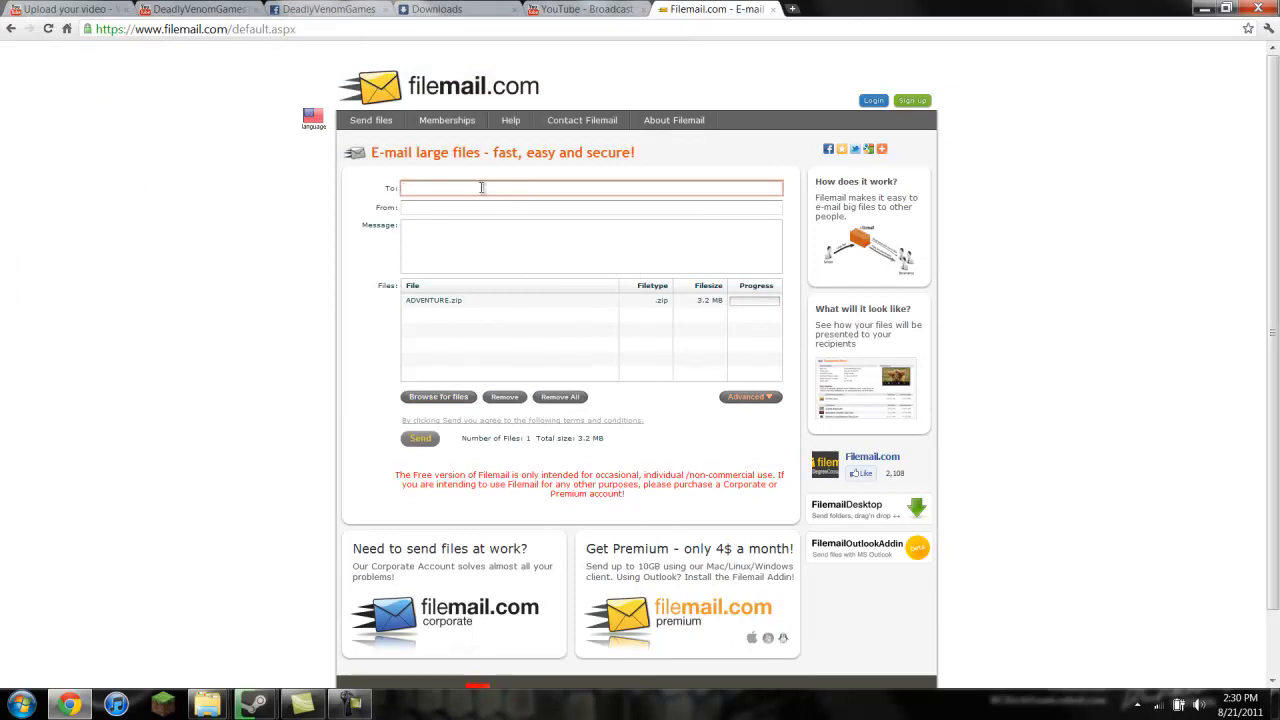
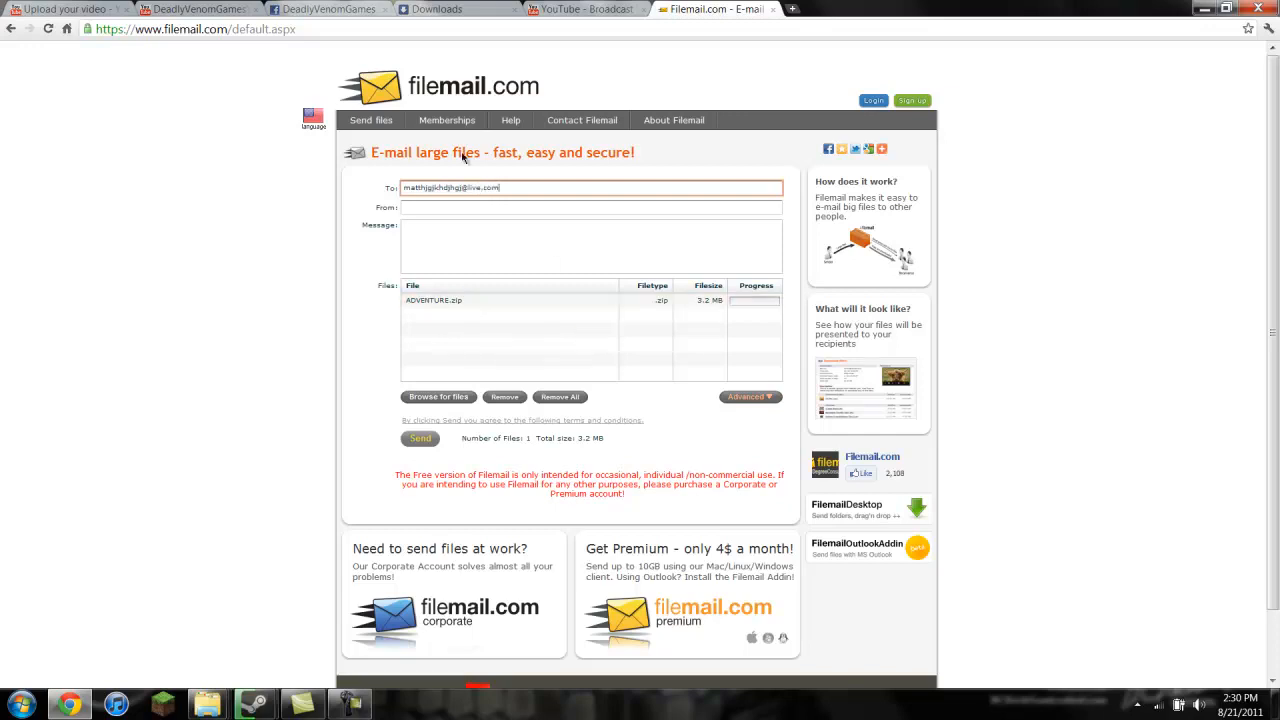
mouse_move(712, 404)
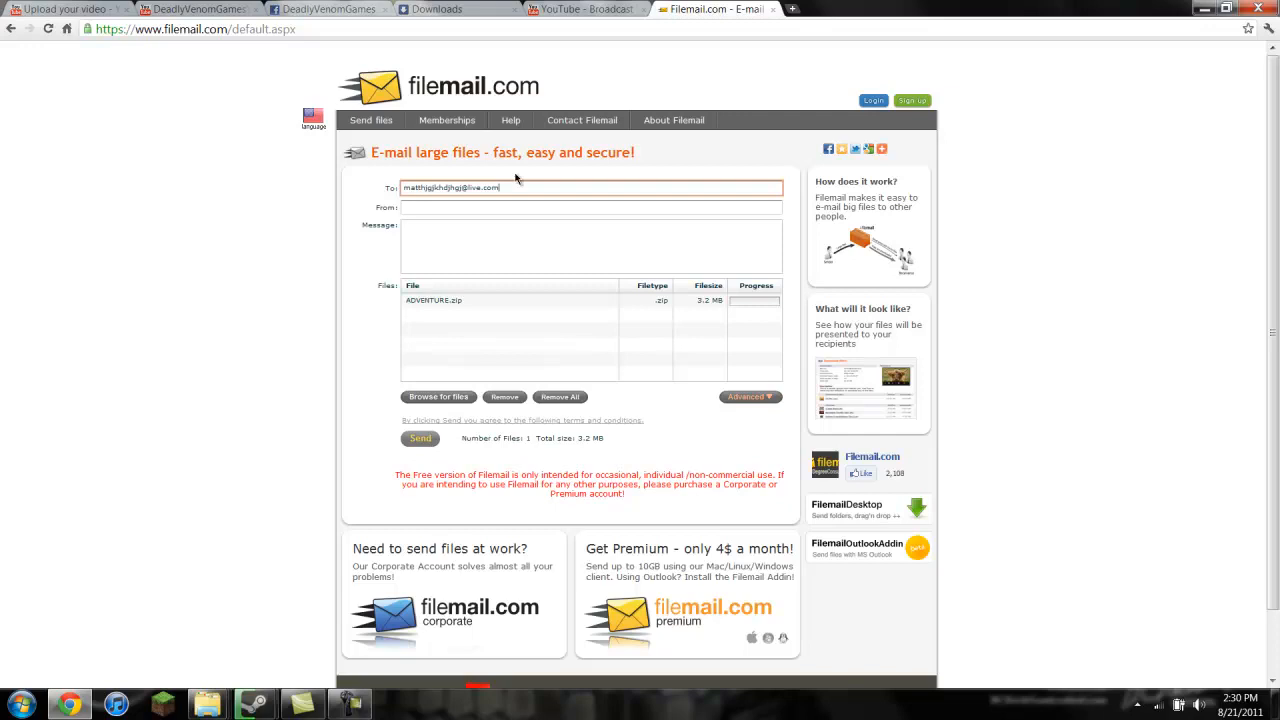
mouse_move(776, 362)
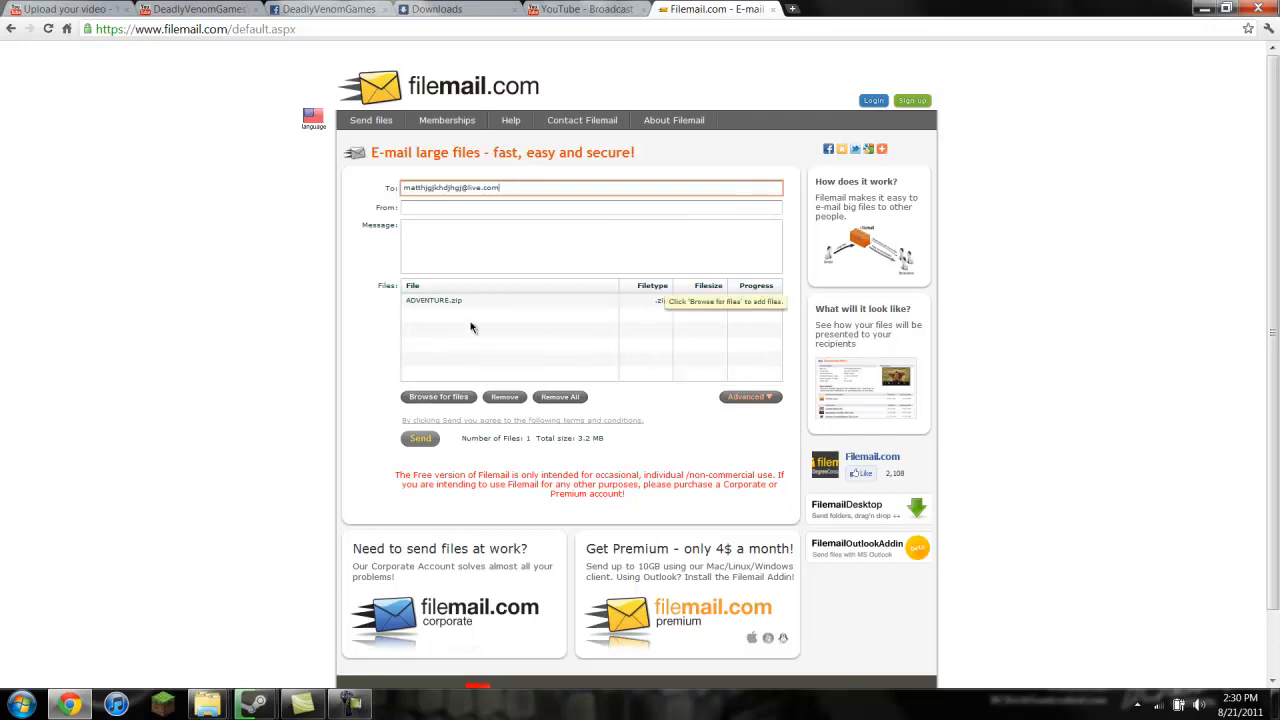
mouse_move(524, 290)
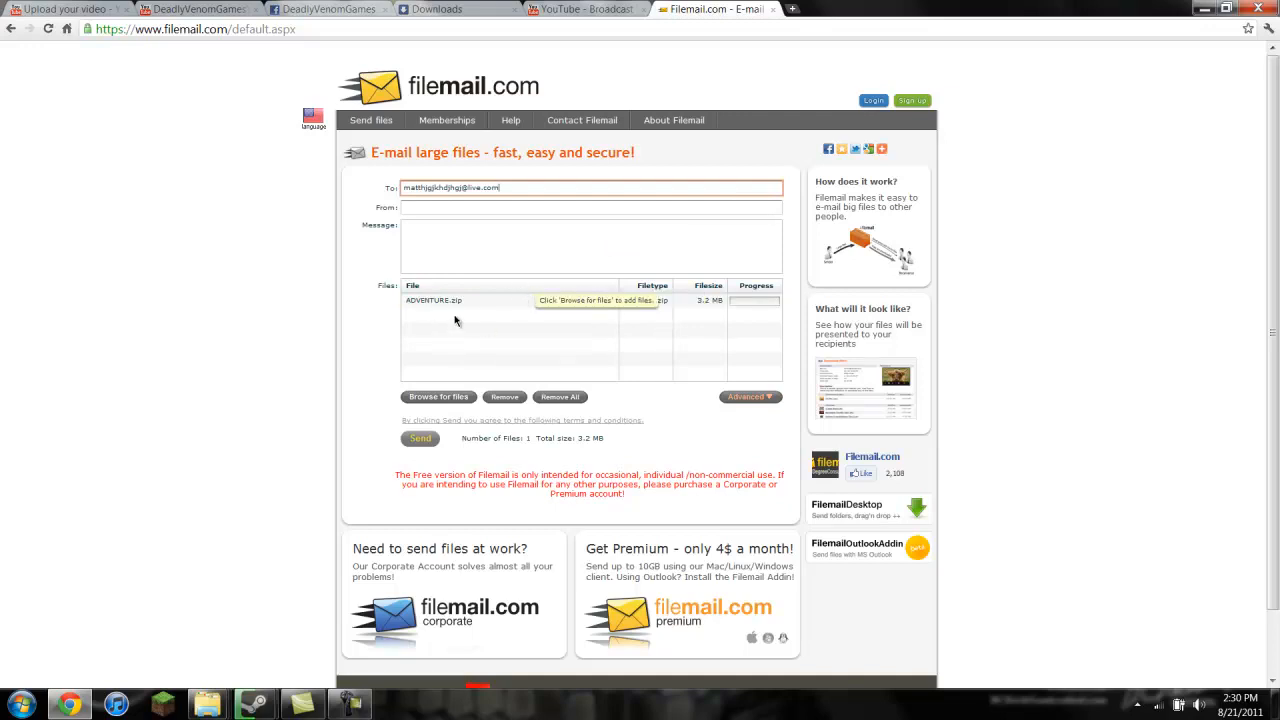
mouse_move(848, 436)
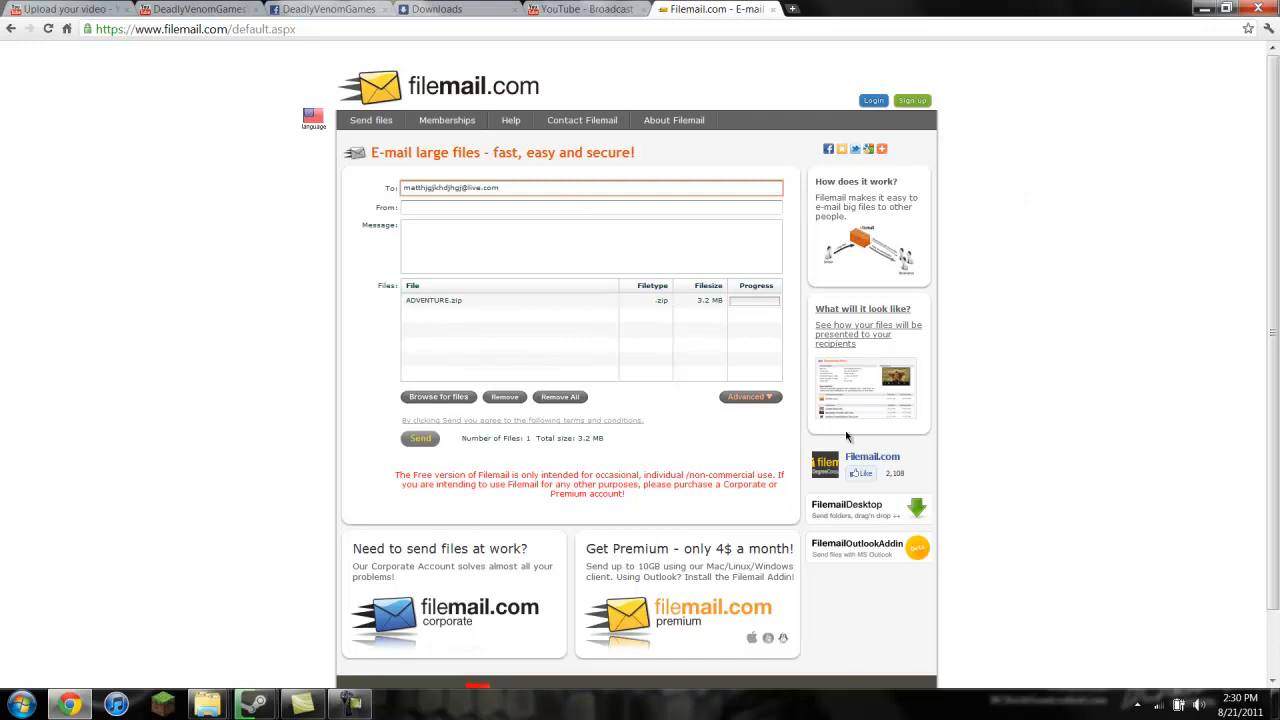
mouse_move(692, 136)
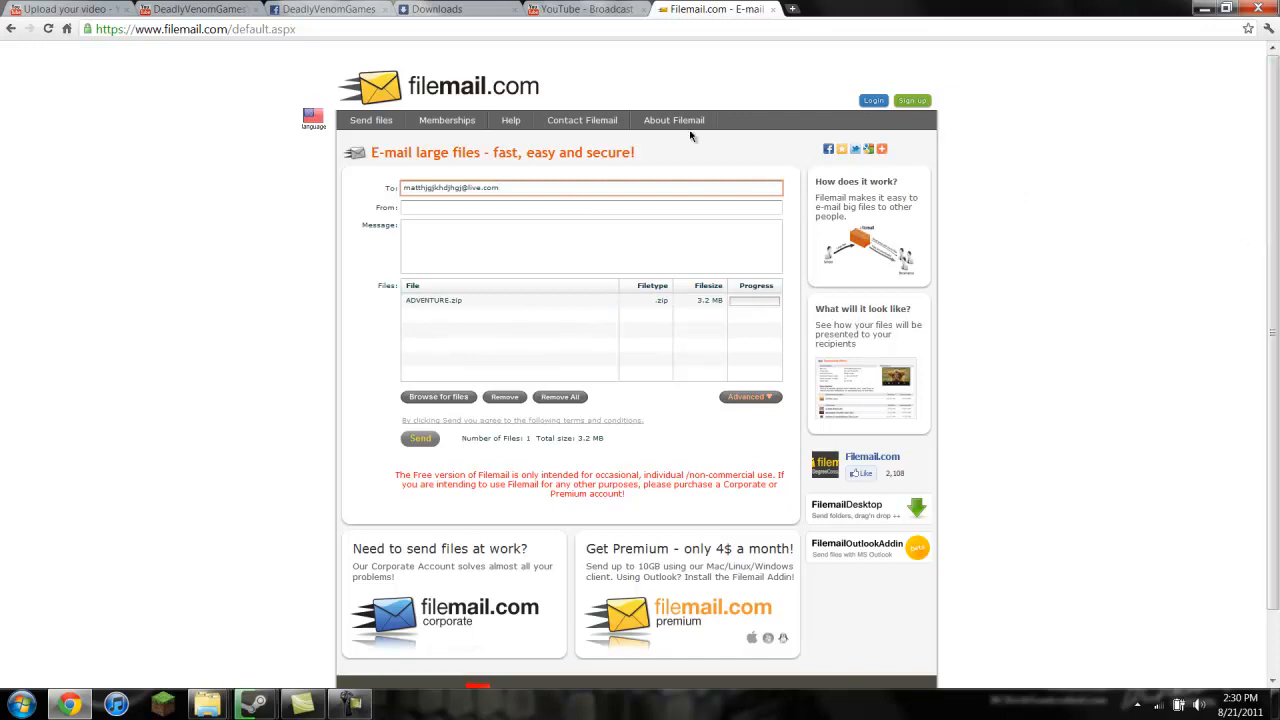